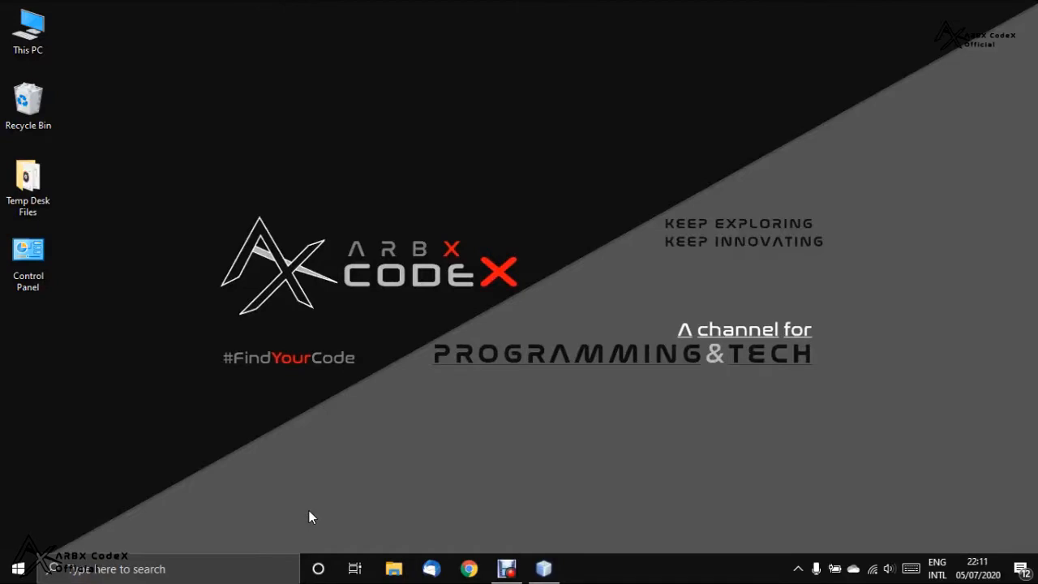
pyautogui.moveTo(481, 407)
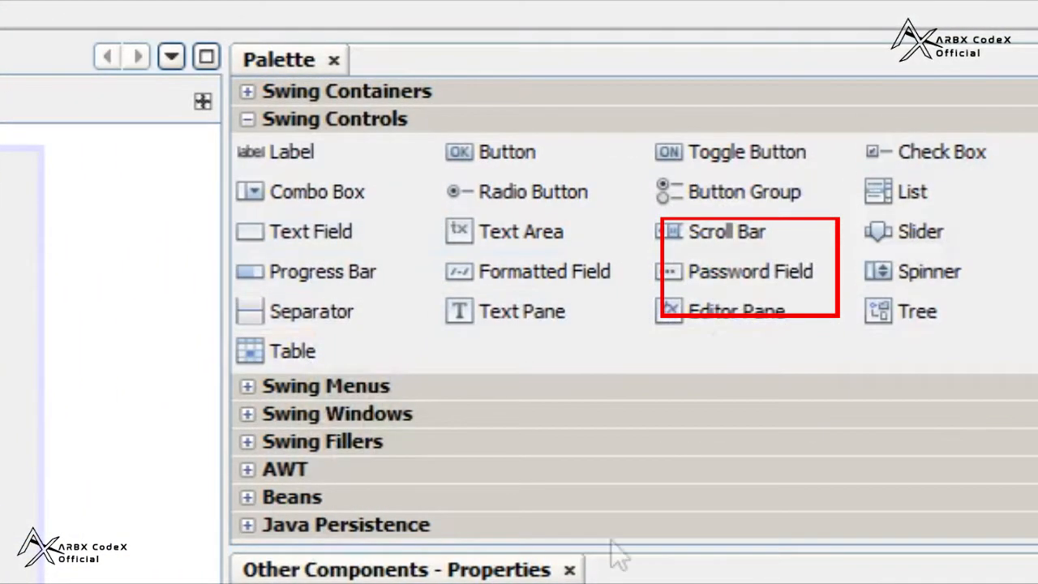
pyautogui.moveTo(750, 270)
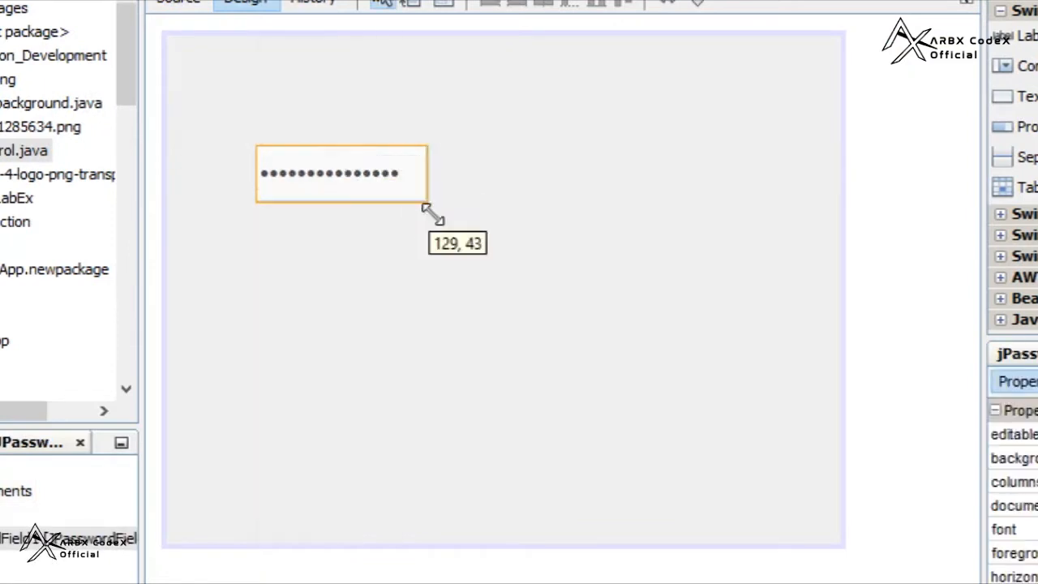
# Place jPasswordField1 on the JFrame form and drag its handles to a modest width
pyautogui.moveTo(428, 202); pyautogui.dragTo(632, 219)
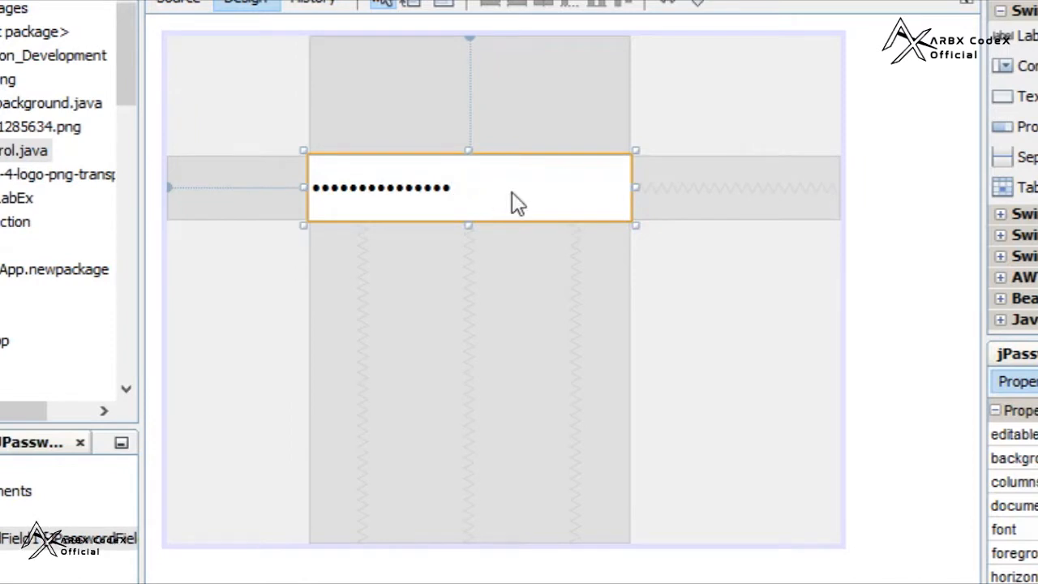
pyautogui.moveTo(428, 409)
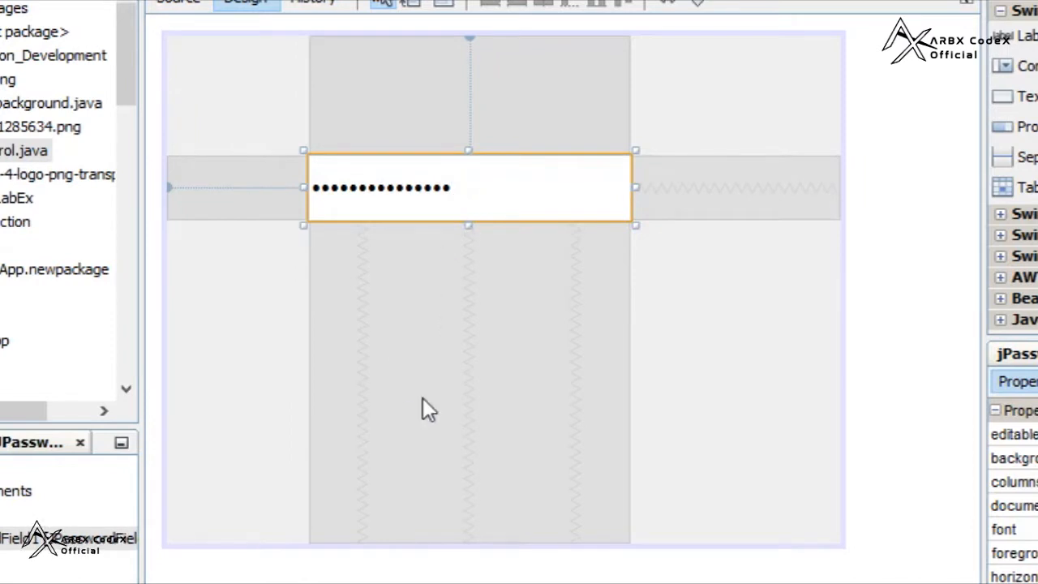
pyautogui.moveTo(421, 418)
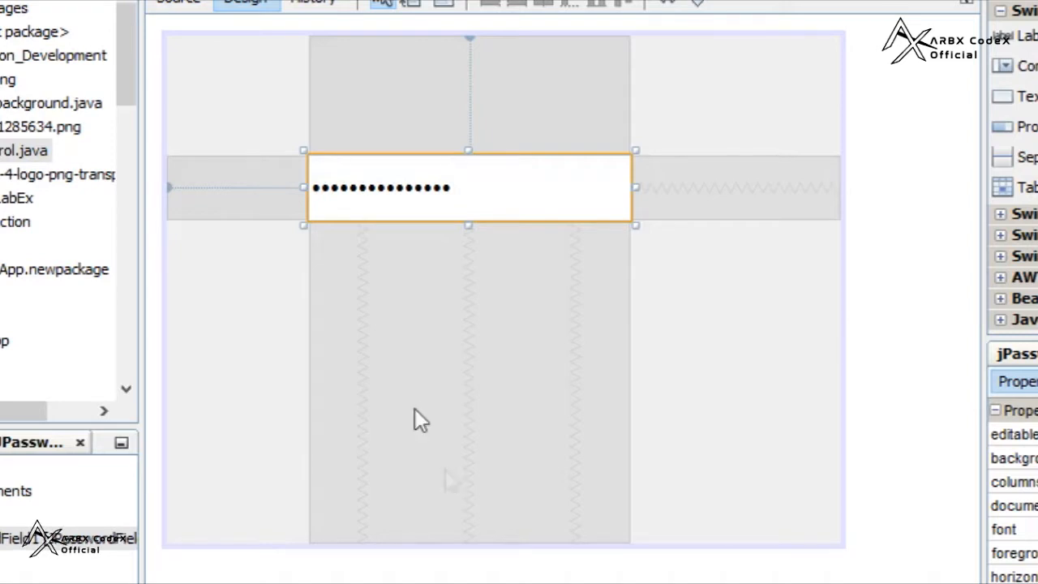
pyautogui.moveTo(464, 212)
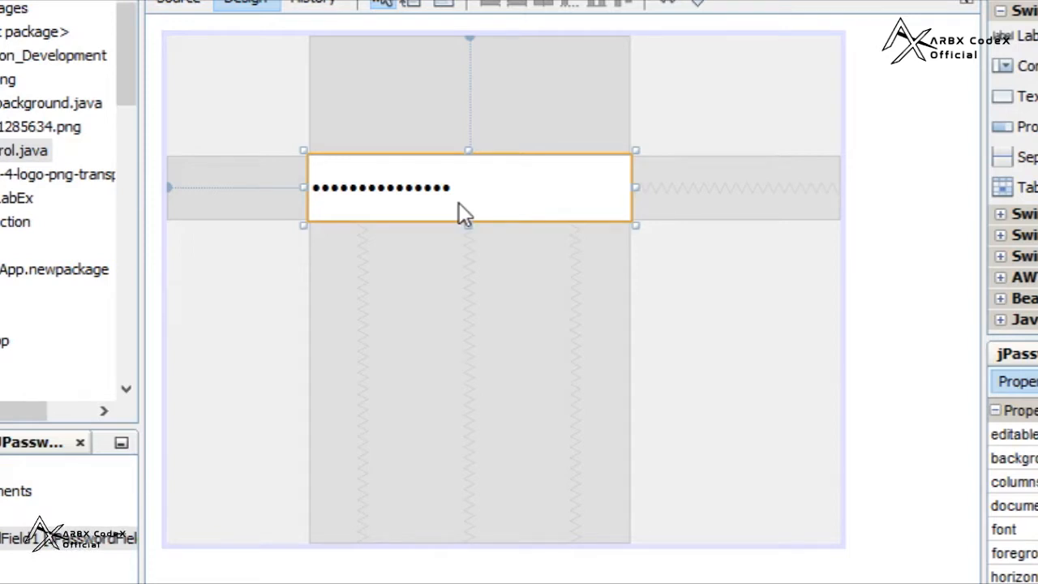
pyautogui.moveTo(937, 88)
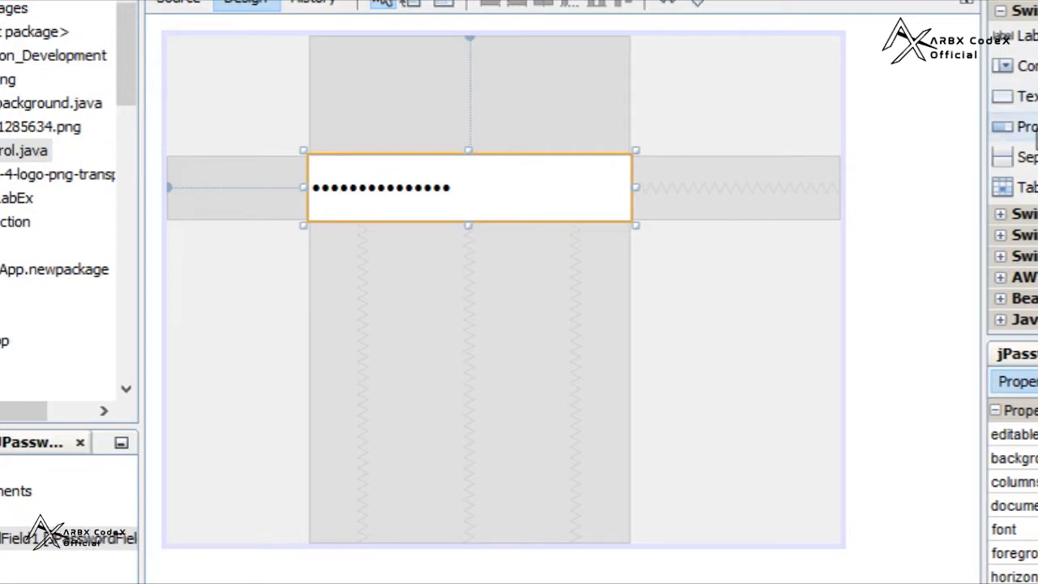
pyautogui.moveTo(636, 188); pyautogui.dragTo(574, 195)
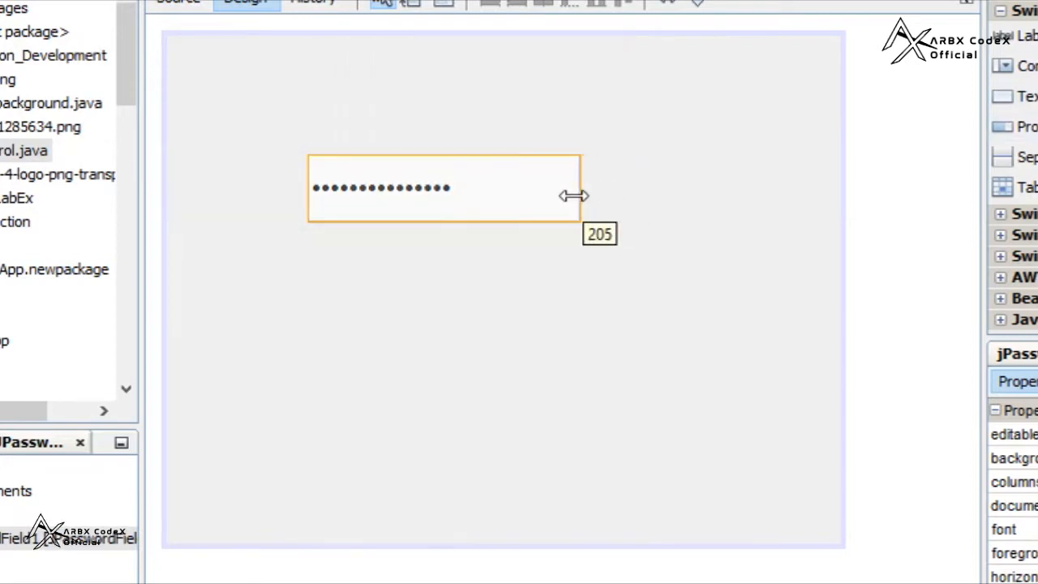
pyautogui.moveTo(581, 194); pyautogui.dragTo(457, 194)
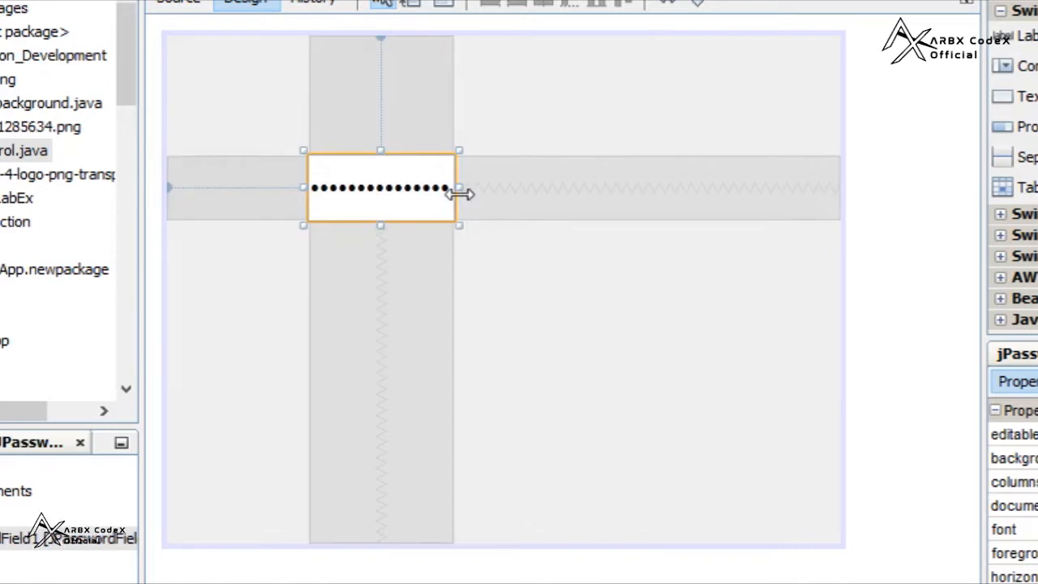
pyautogui.moveTo(458, 188); pyautogui.dragTo(558, 188)
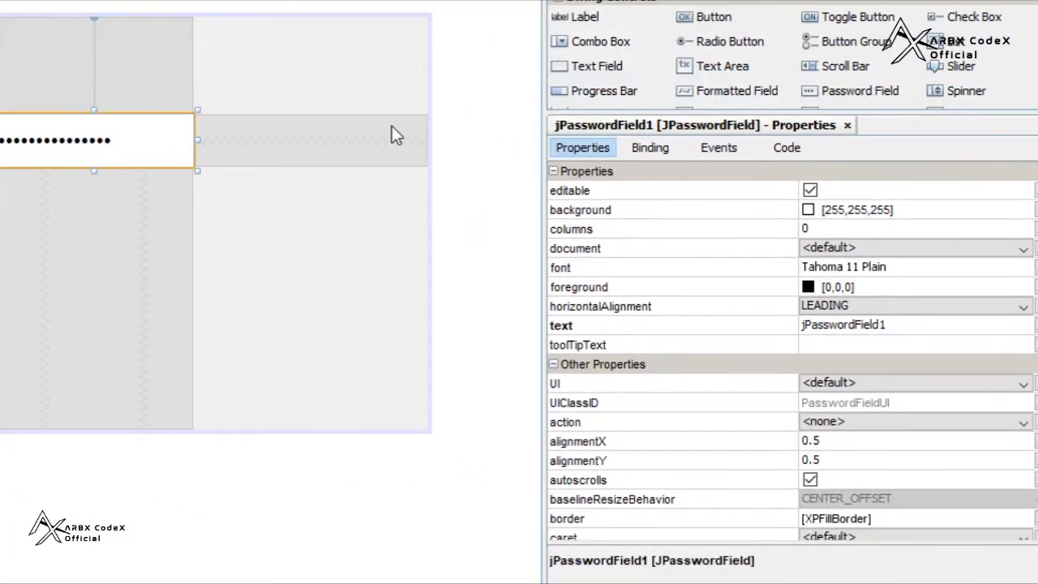
pyautogui.moveTo(609, 240)
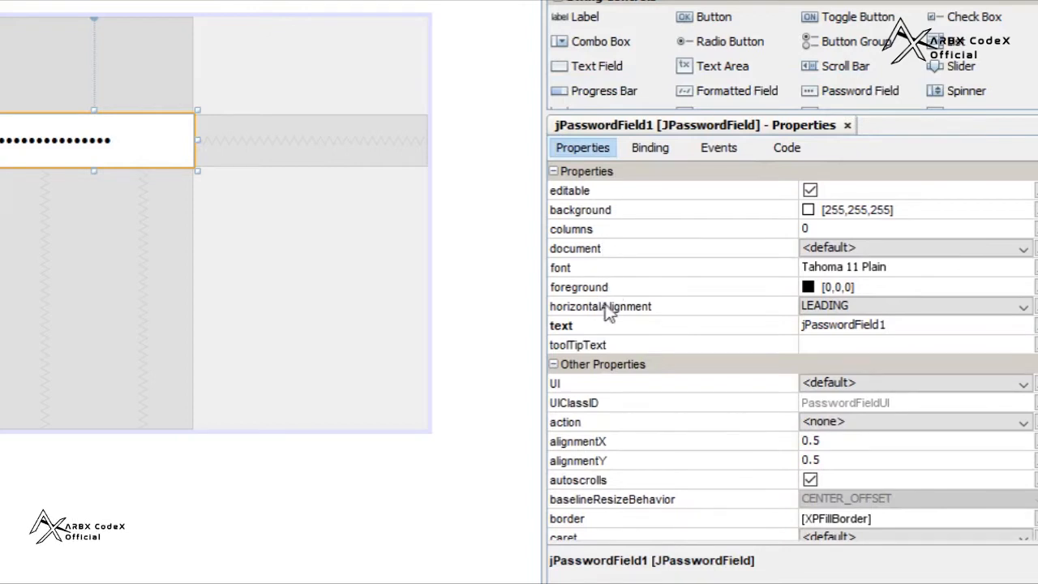
pyautogui.moveTo(631, 344)
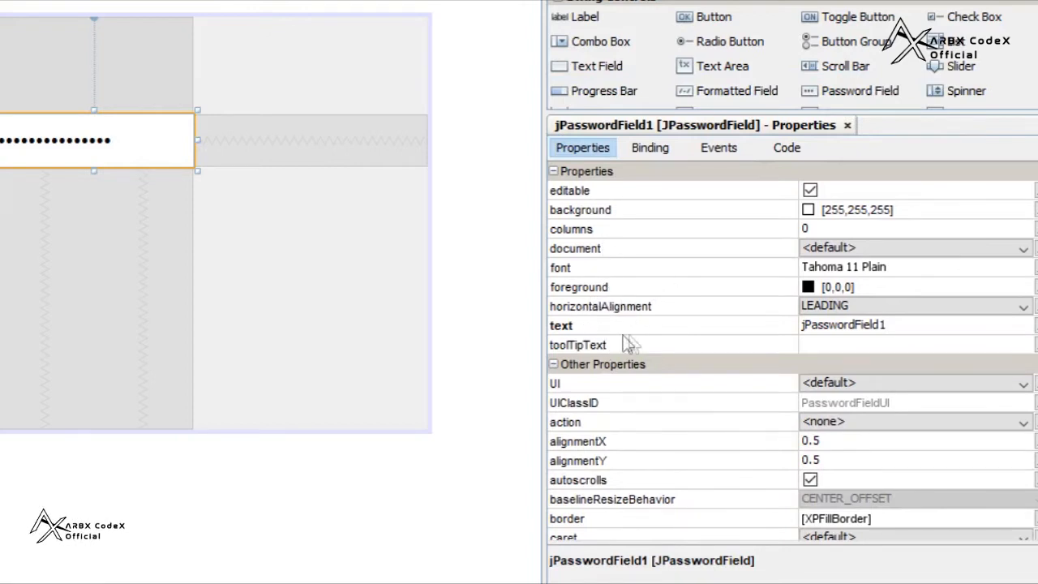
pyautogui.moveTo(617, 344)
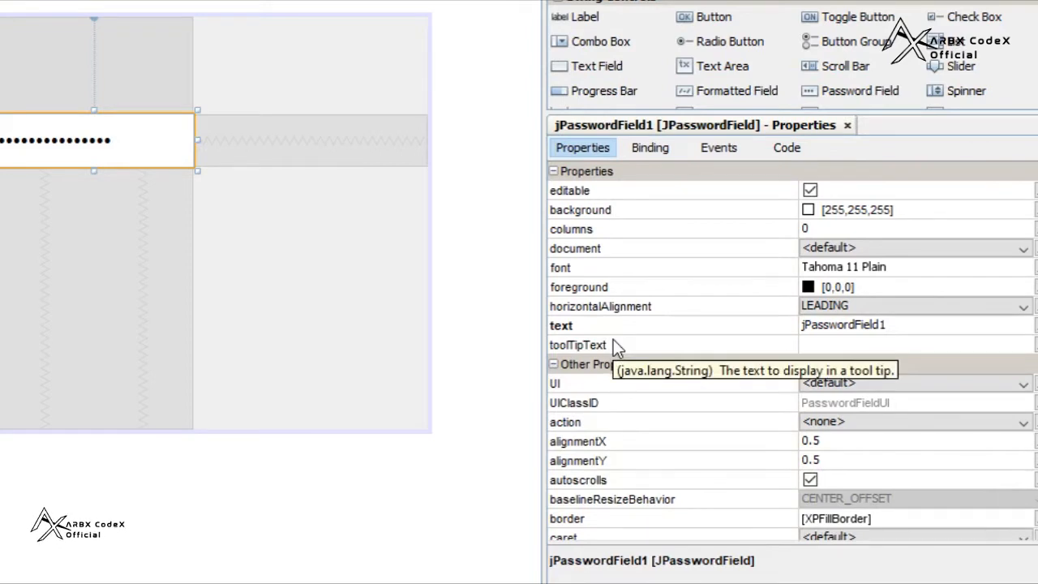
pyautogui.moveTo(617, 344)
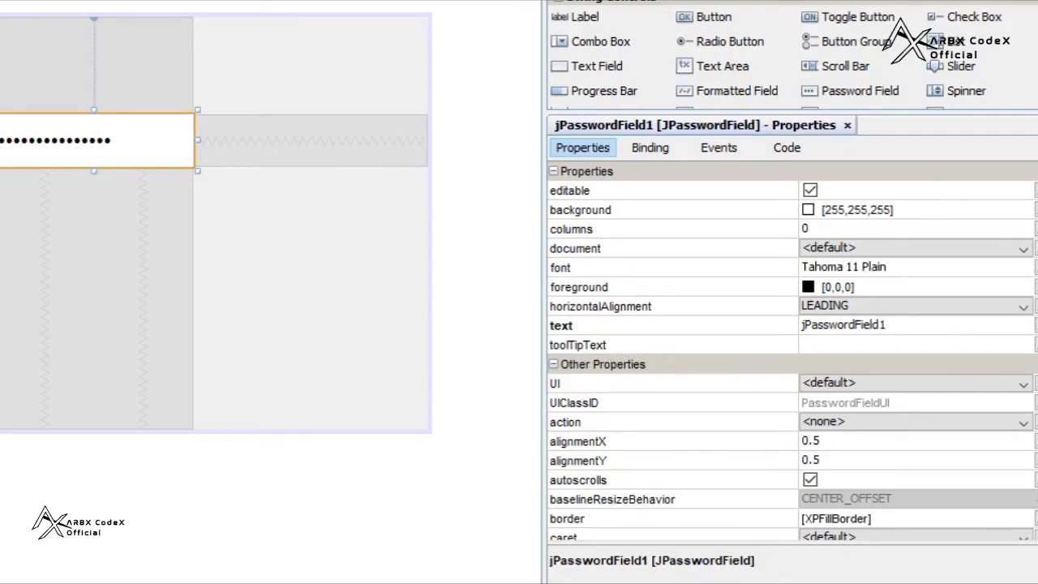
# Set the password field's echoChar property to 'a'
pyautogui.scroll(-3)
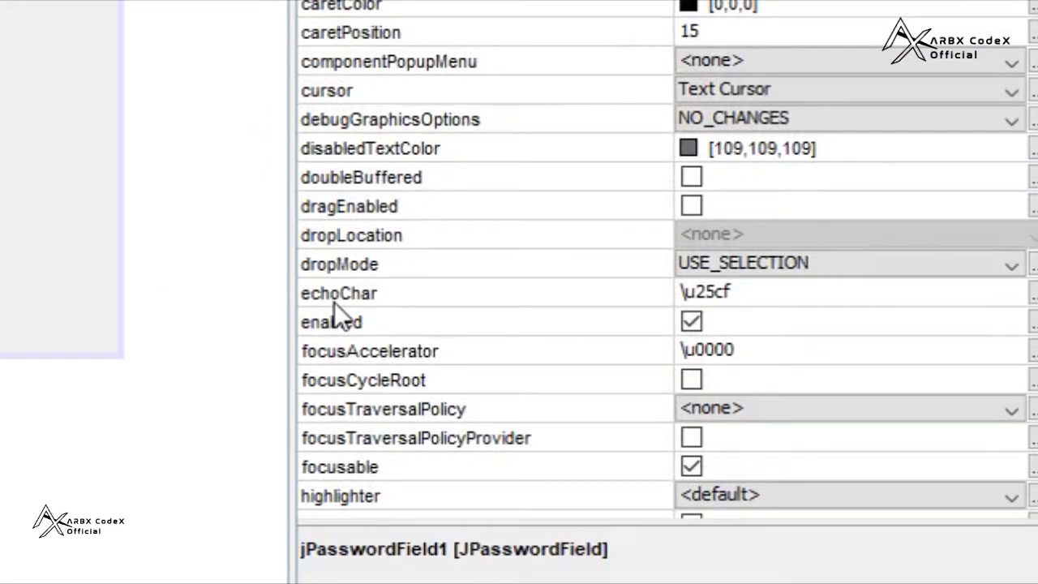
pyautogui.moveTo(365, 311)
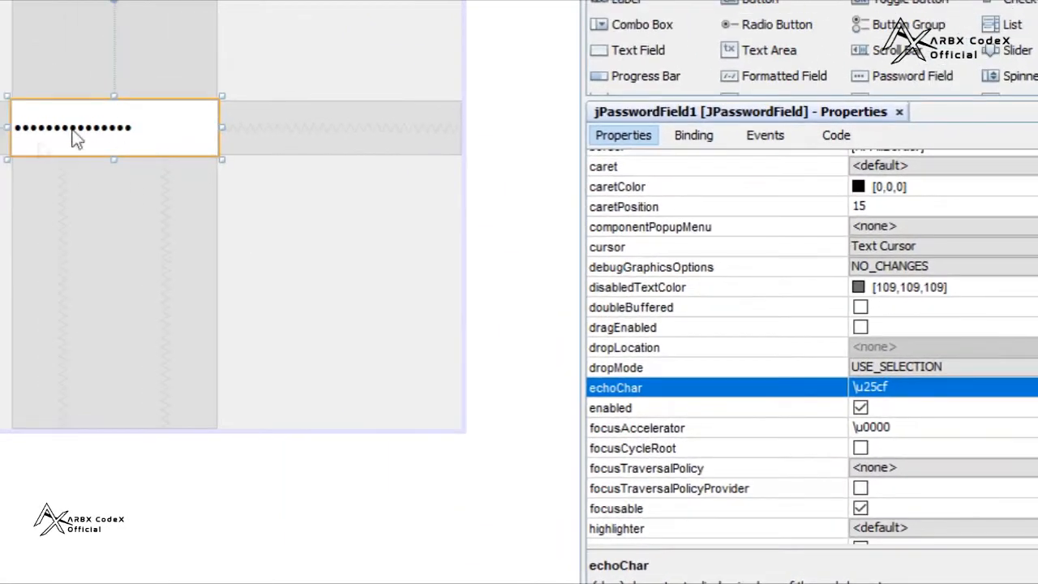
pyautogui.click(892, 387)
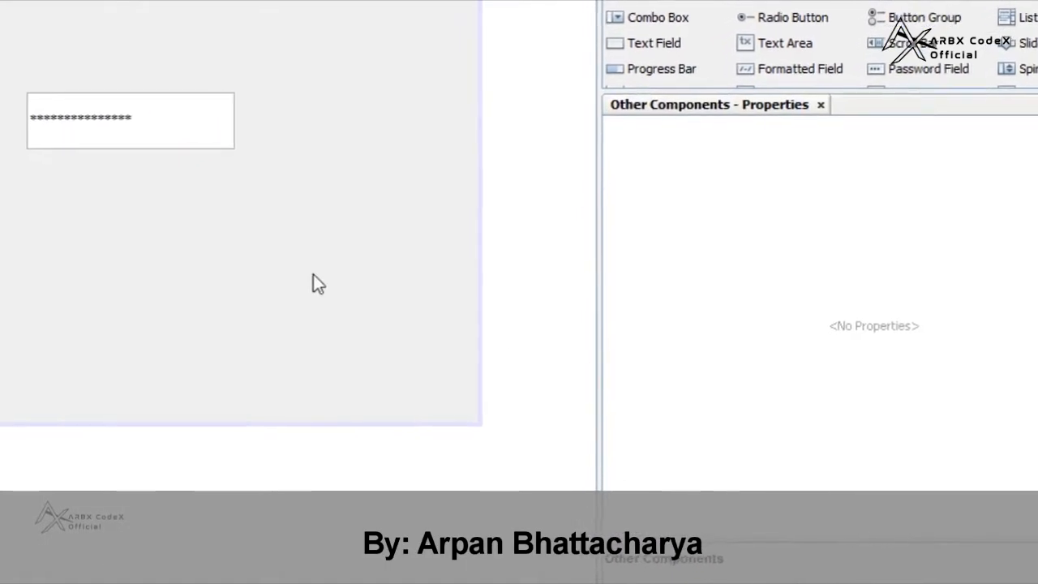
pyautogui.click(130, 121)
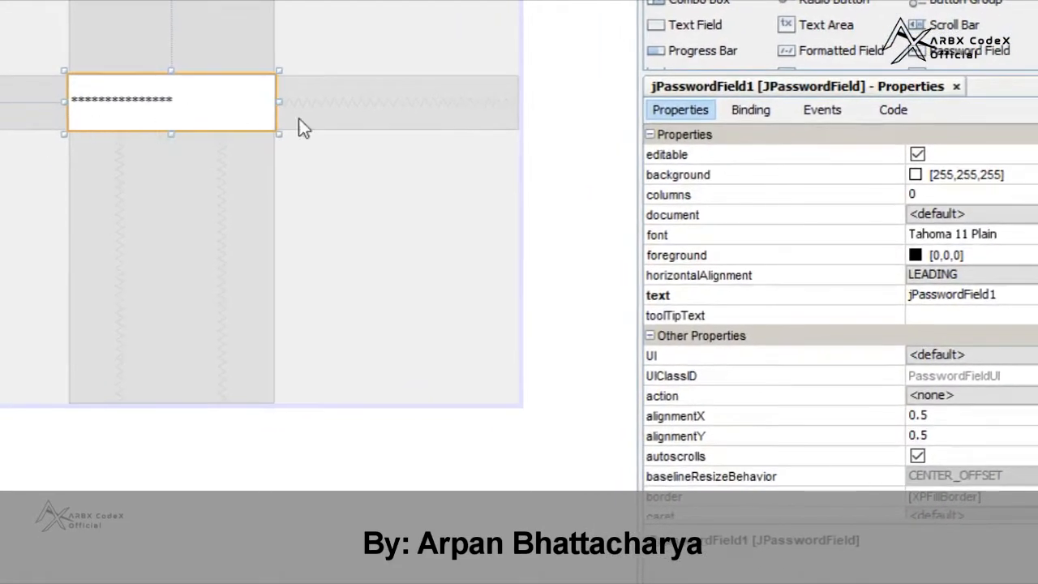
pyautogui.scroll(-3)
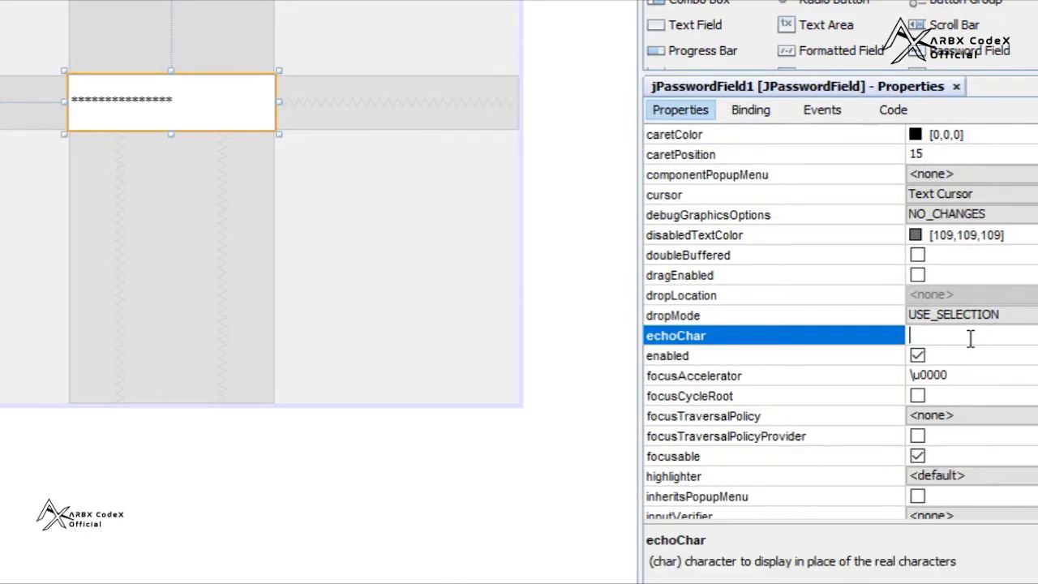
pyautogui.write('a')
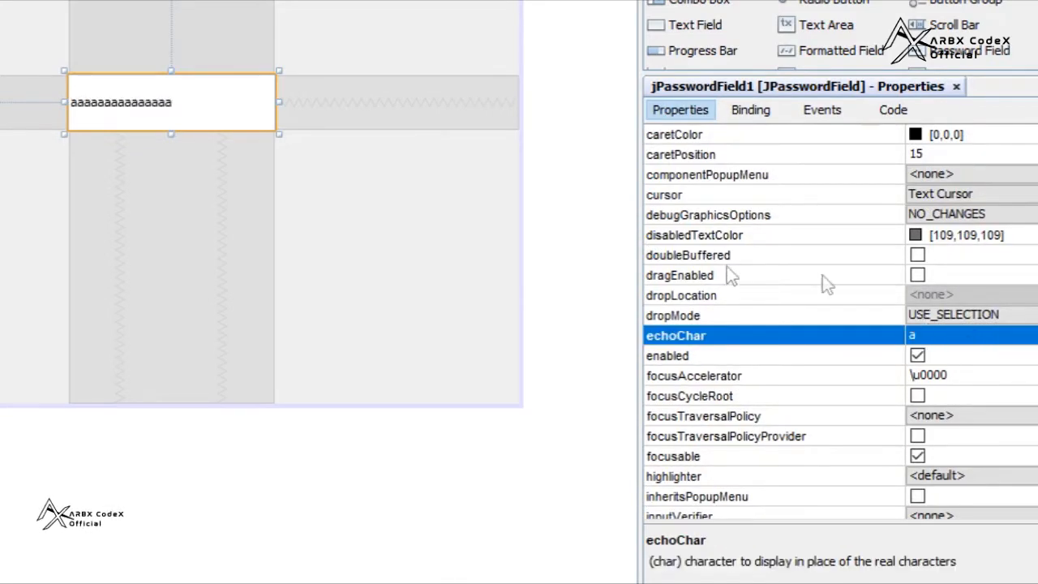
pyautogui.moveTo(279, 136)
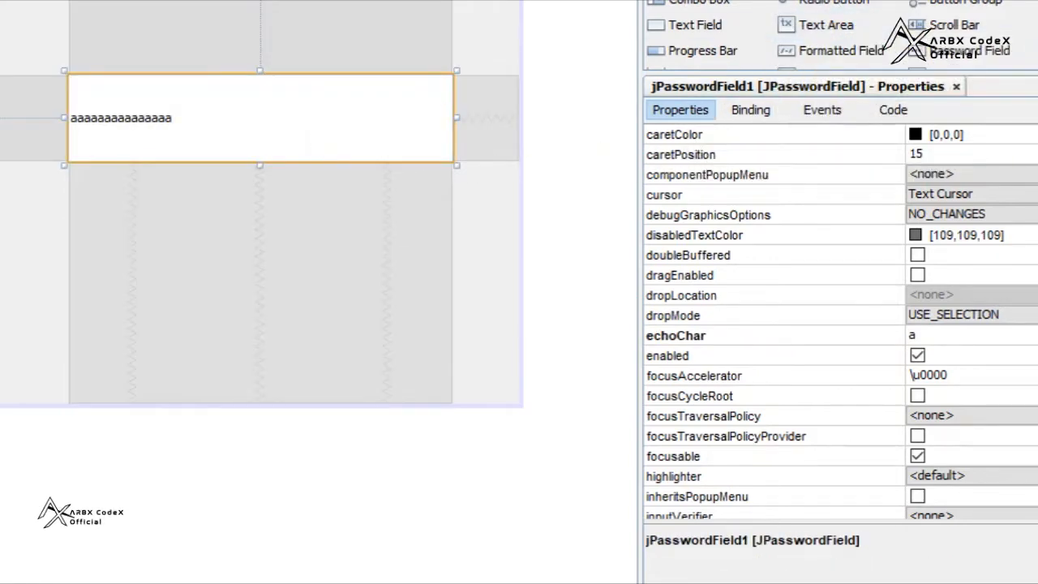
# Change the password field's font to Tahoma 18 Bold via the font editor
pyautogui.scroll(3)
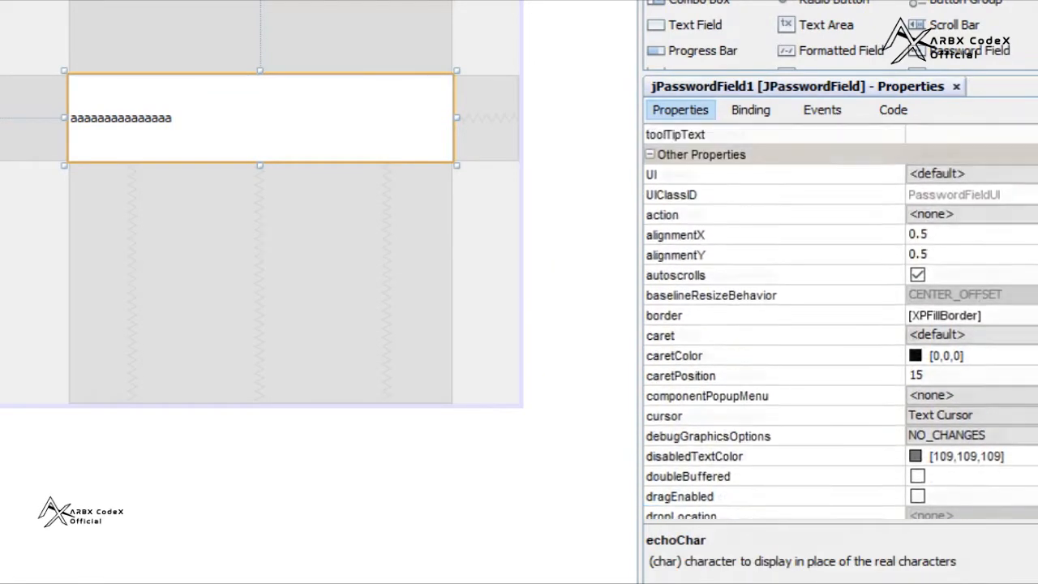
pyautogui.scroll(3)
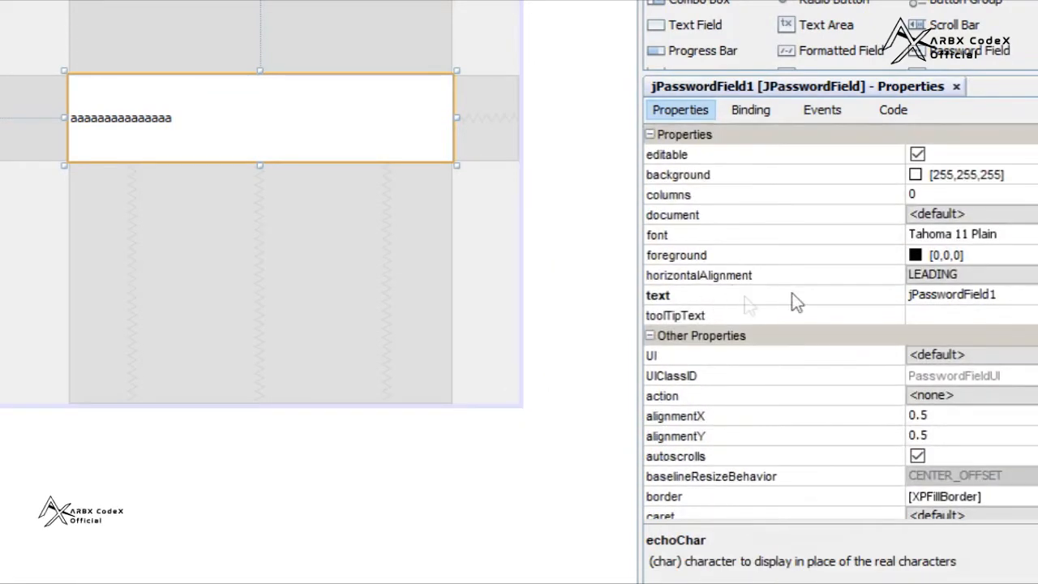
pyautogui.moveTo(993, 227)
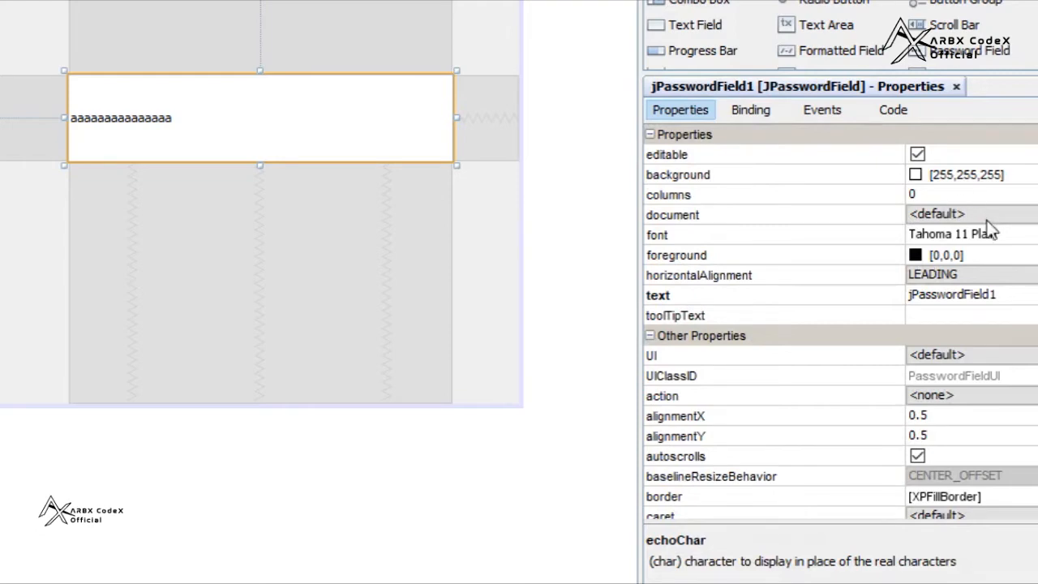
pyautogui.click(992, 233)
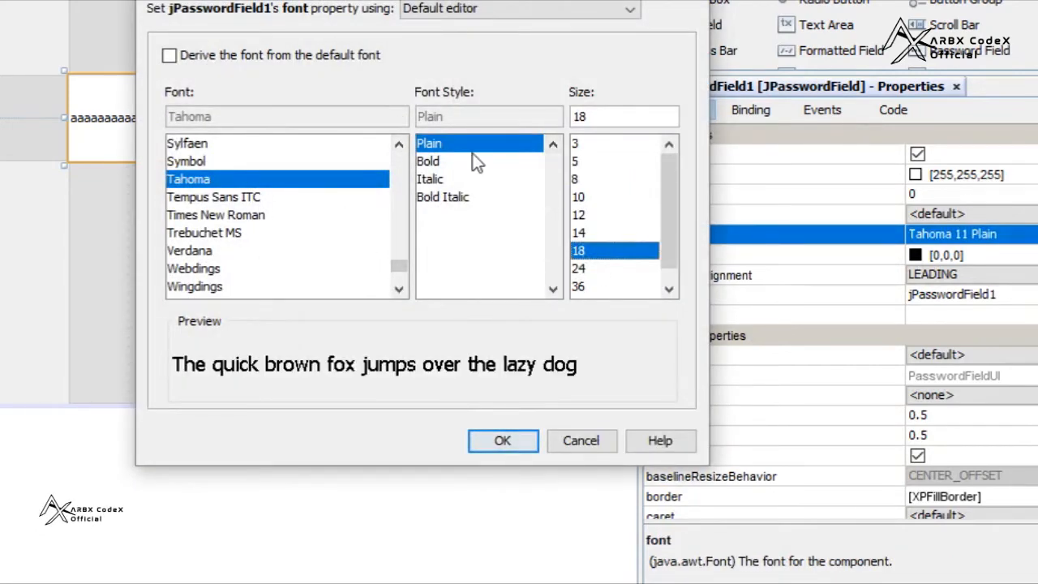
pyautogui.click(503, 441)
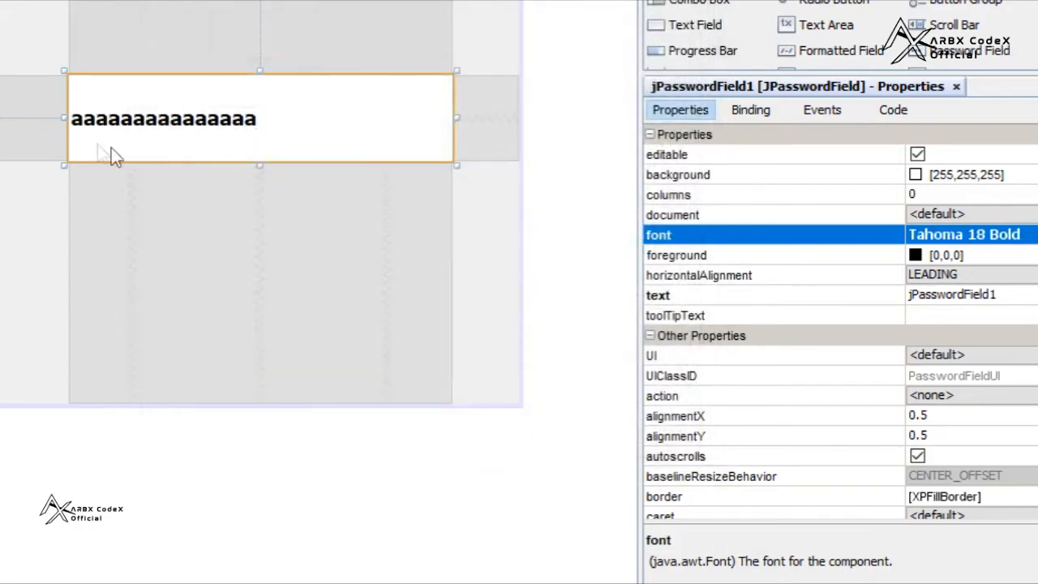
pyautogui.scroll(-3)
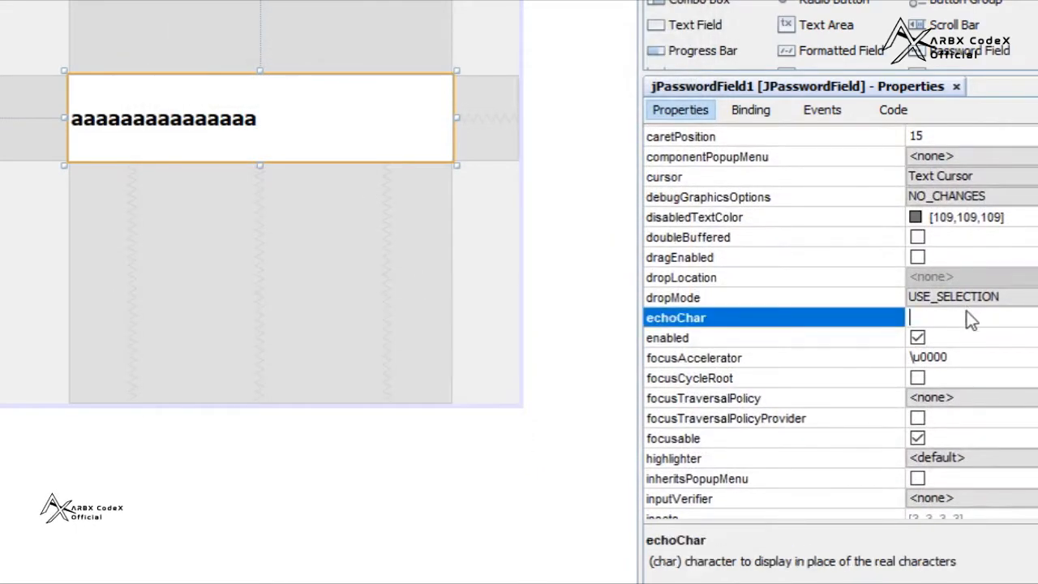
# Try echo characters 7, 2, 1 and leave echoChar set to 2
pyautogui.write('7')
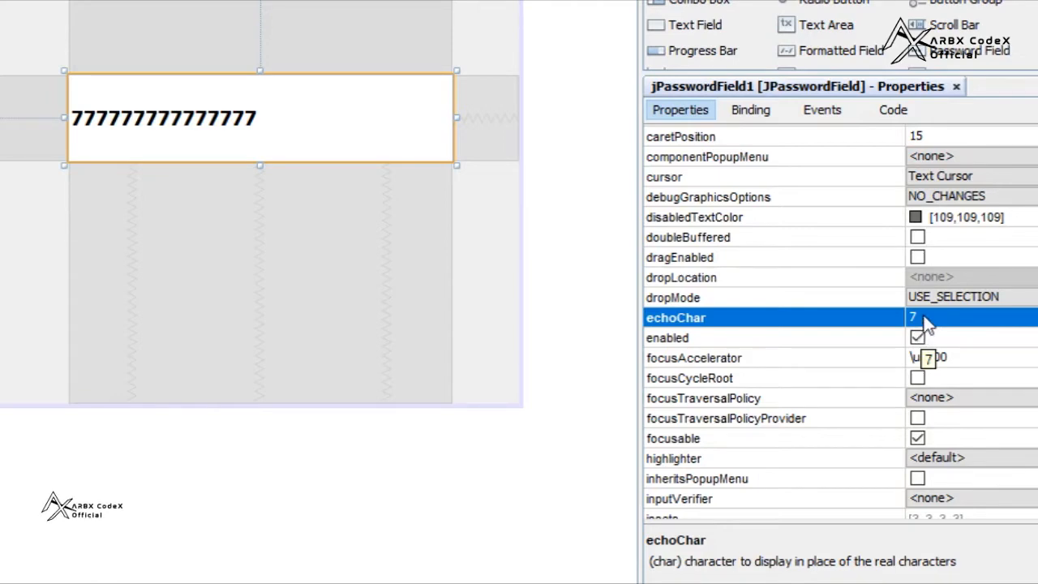
pyautogui.write('2')
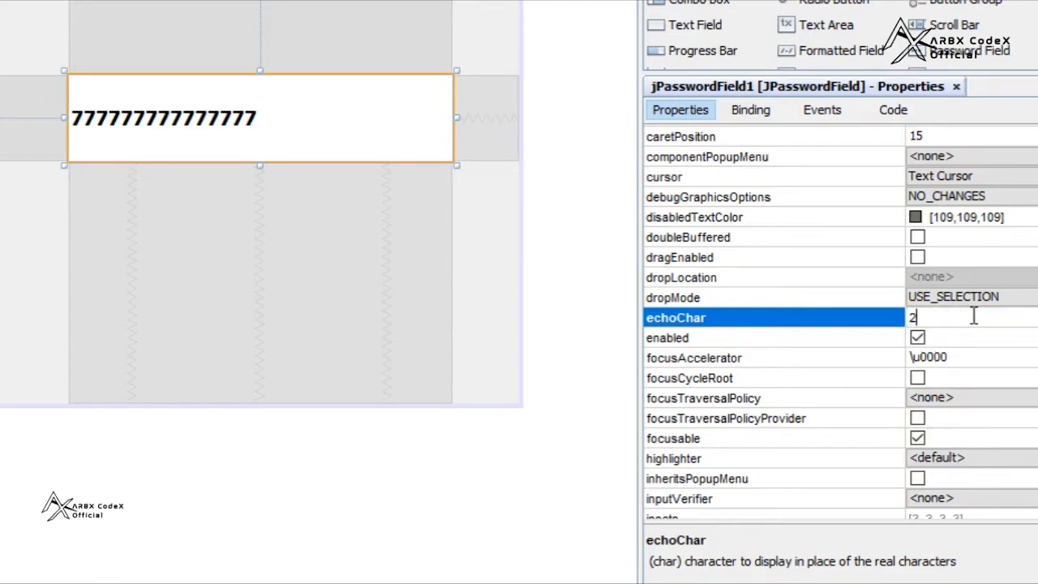
pyautogui.write('1')
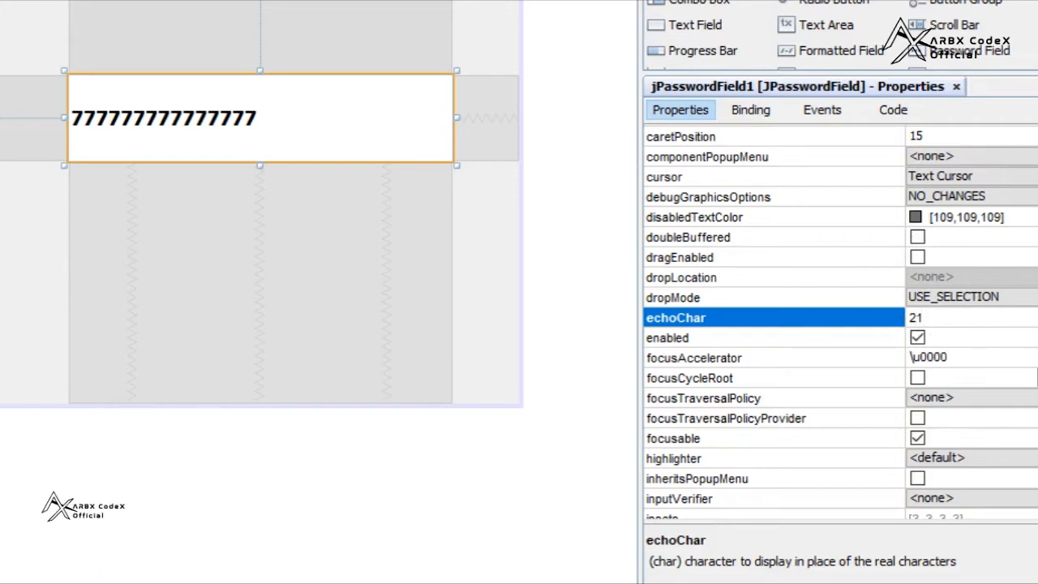
pyautogui.write('2')
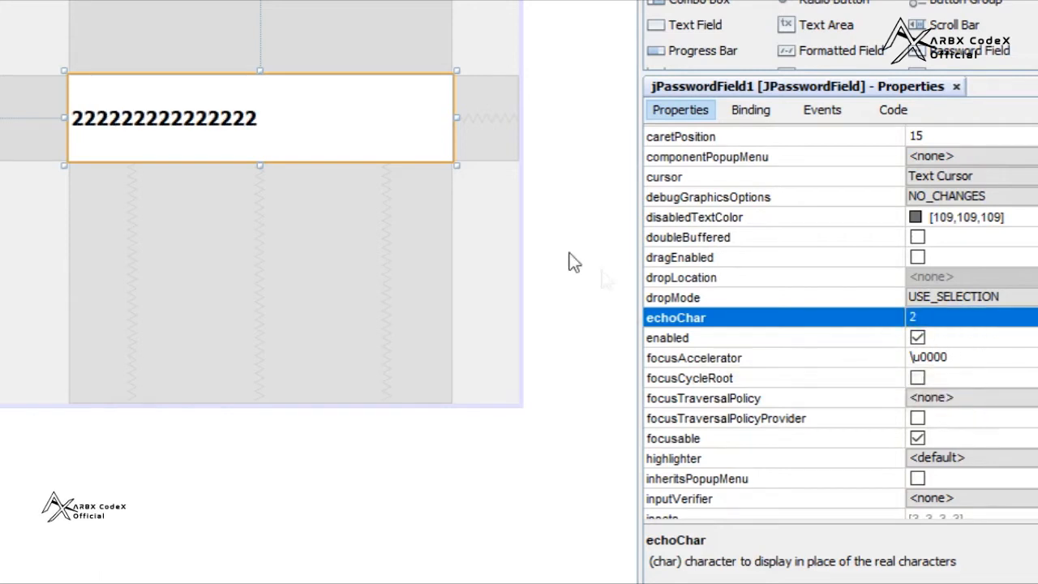
pyautogui.moveTo(209, 159)
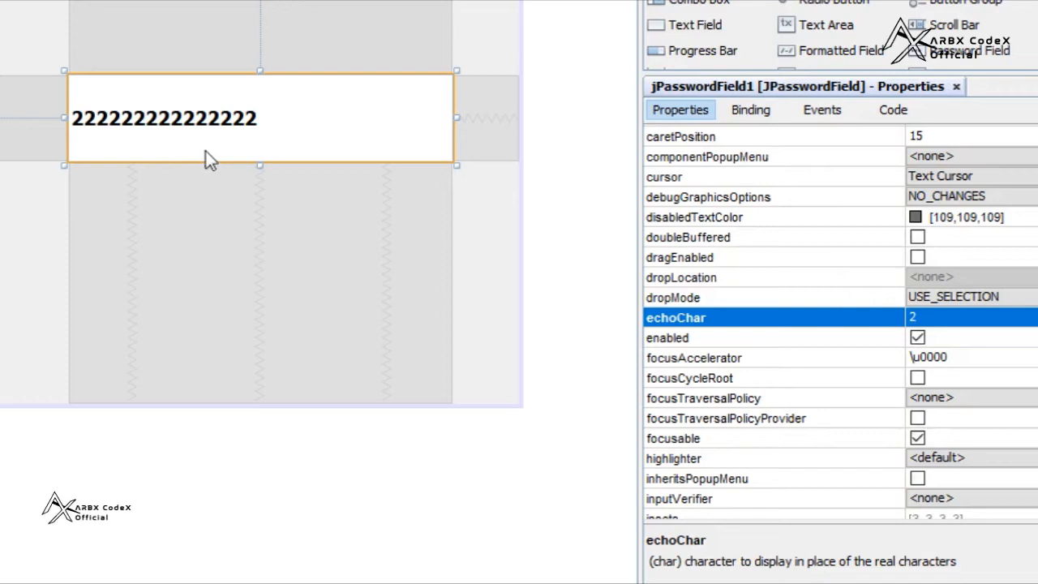
pyautogui.moveTo(895, 327)
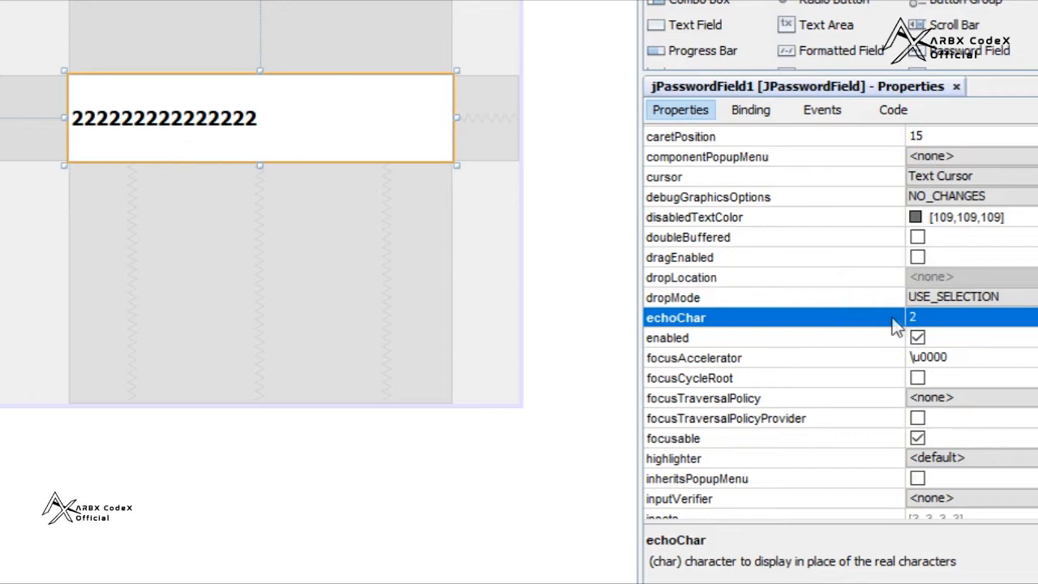
# Replace the echoChar value with '*' so masked text shows asterisks
pyautogui.click(933, 316)
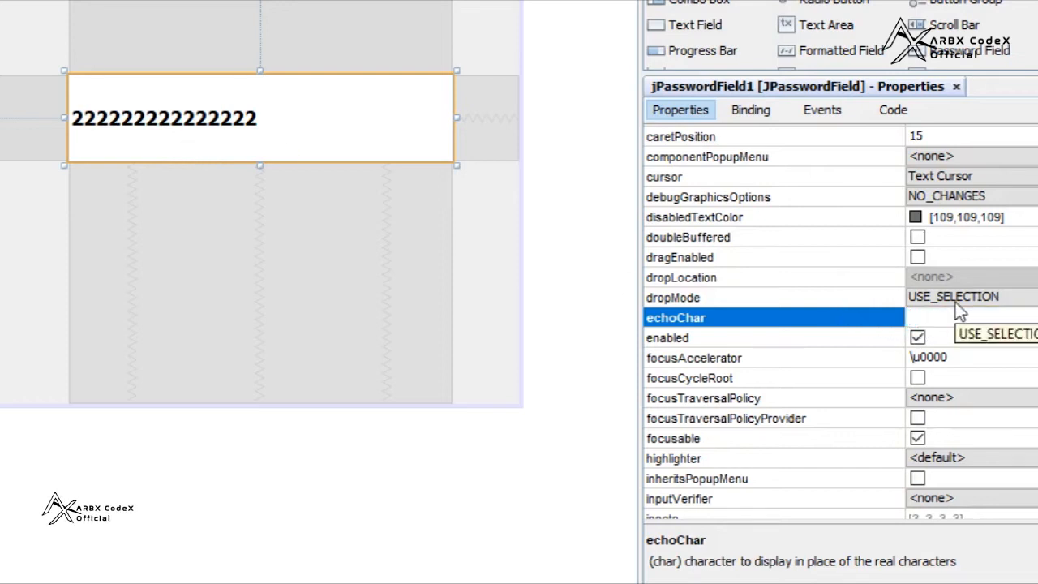
pyautogui.write('/')
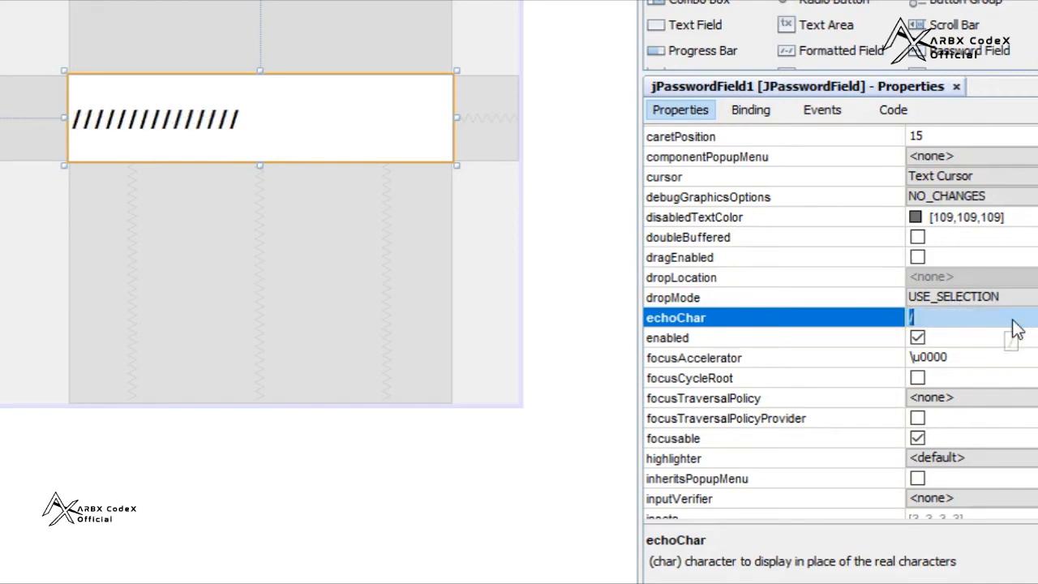
pyautogui.write('*')
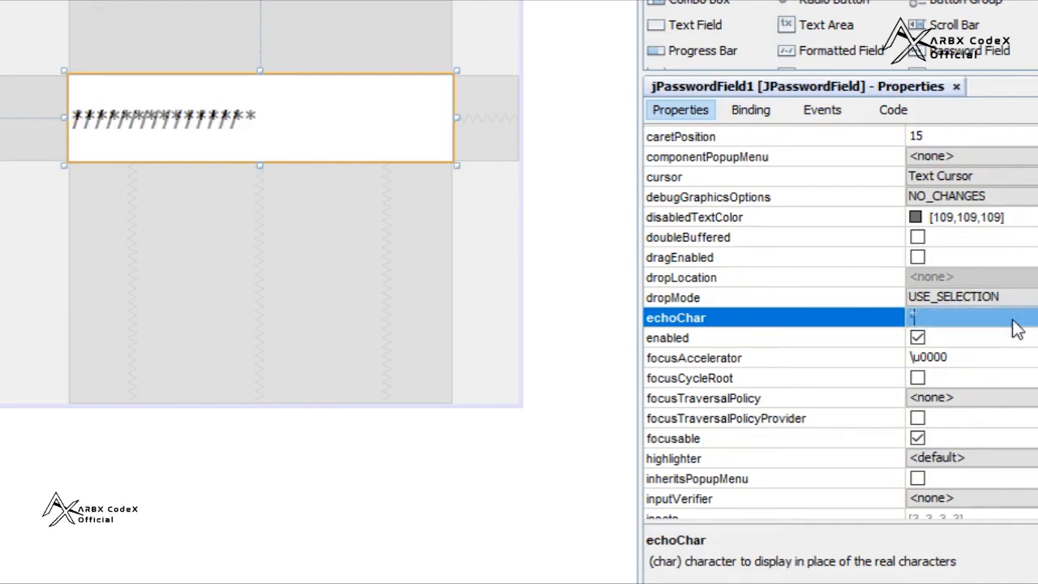
pyautogui.write('*')
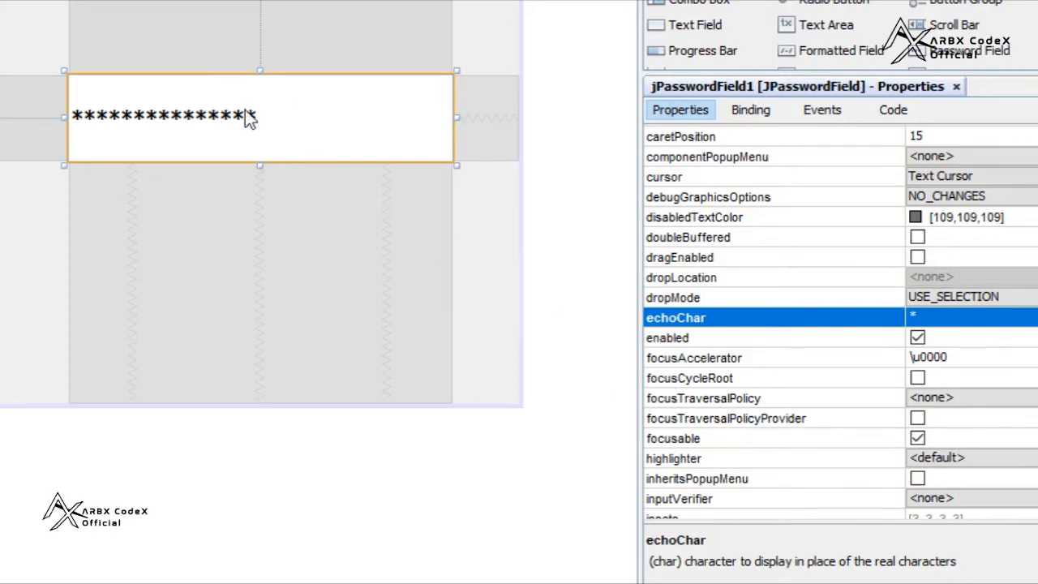
pyautogui.moveTo(341, 114)
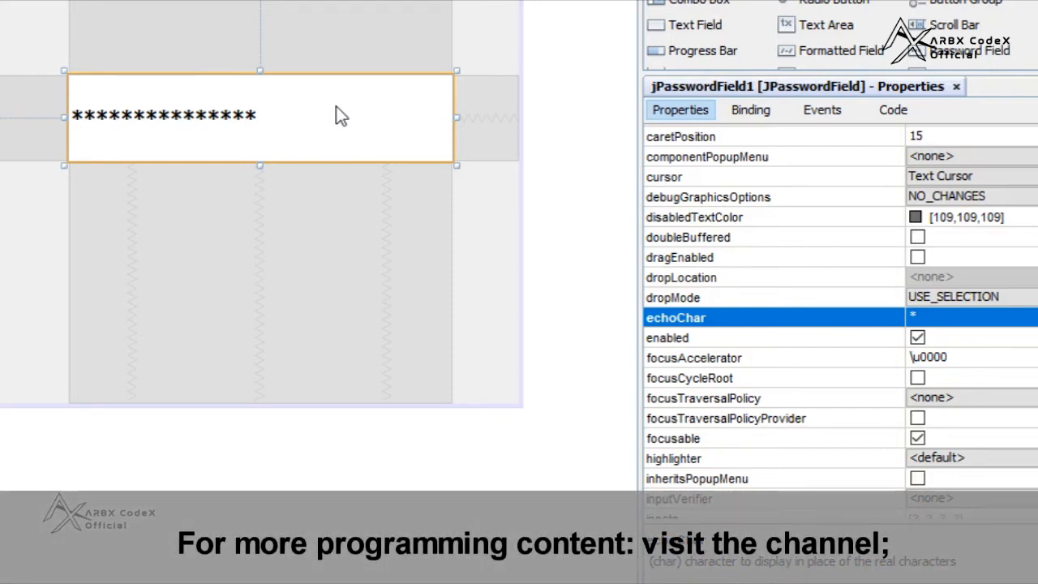
pyautogui.moveTo(493, 182)
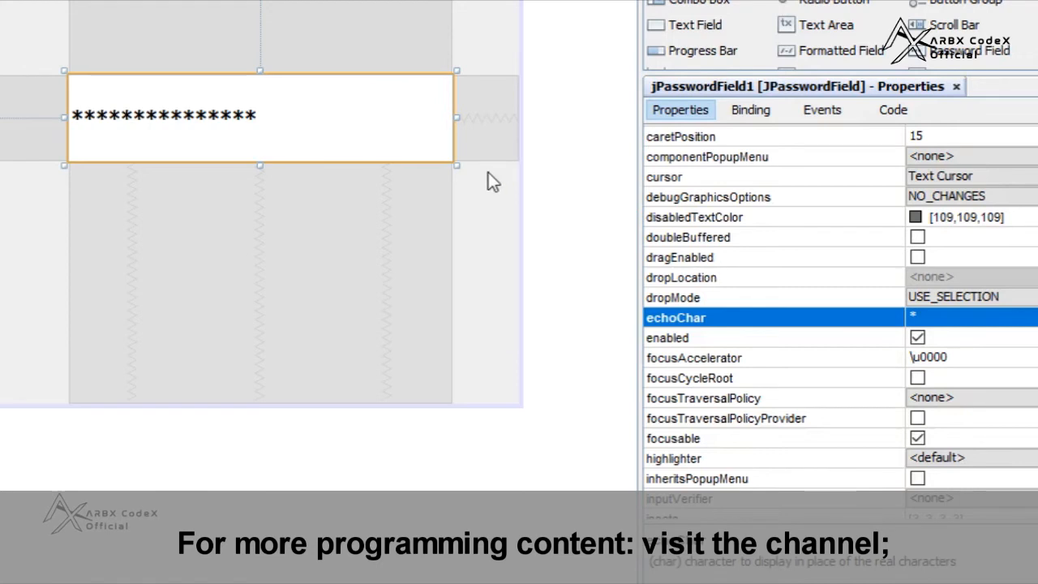
pyautogui.moveTo(186, 122)
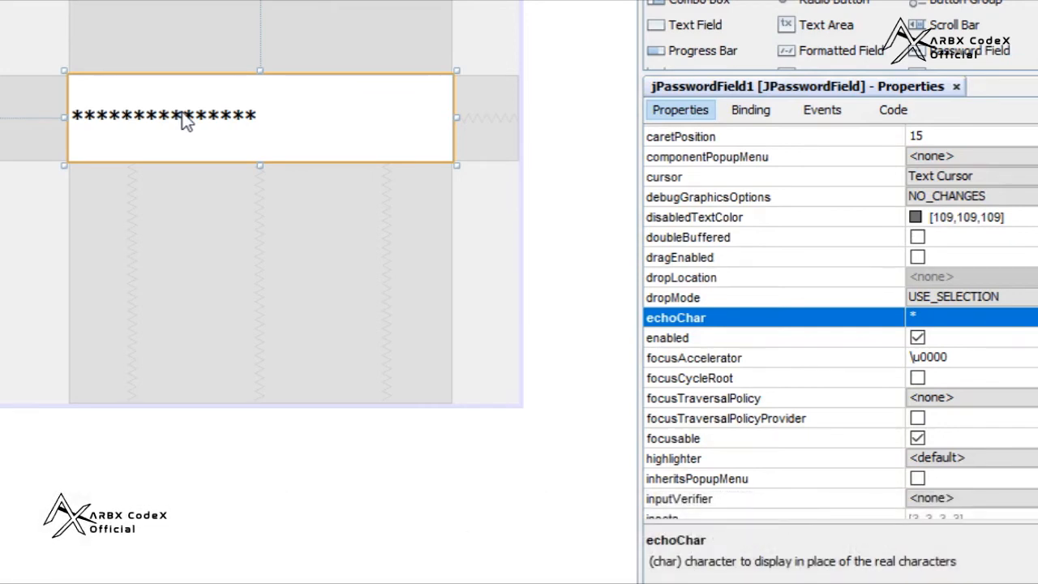
pyautogui.moveTo(257, 136)
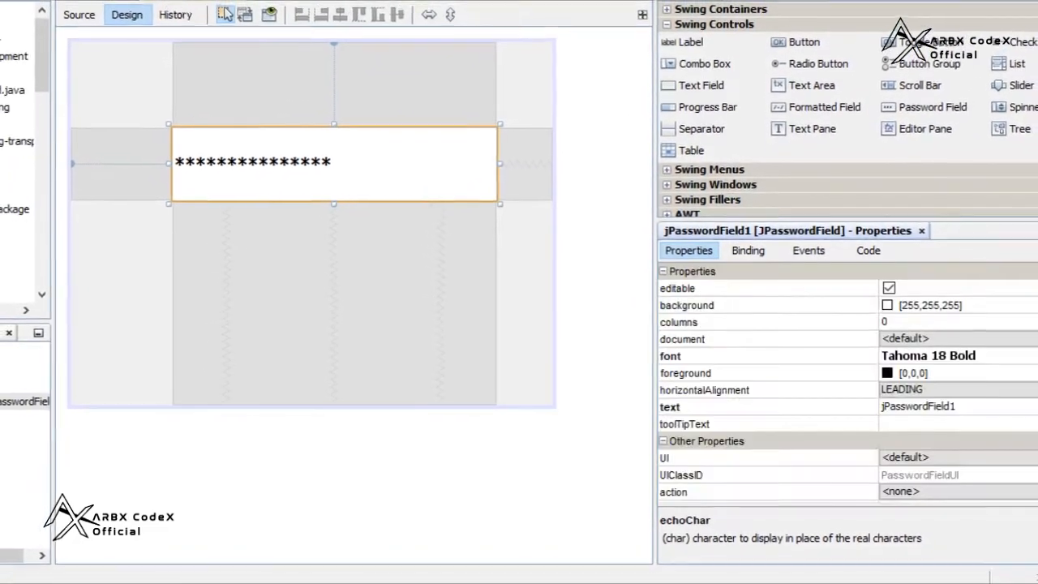
pyautogui.scroll(-3)
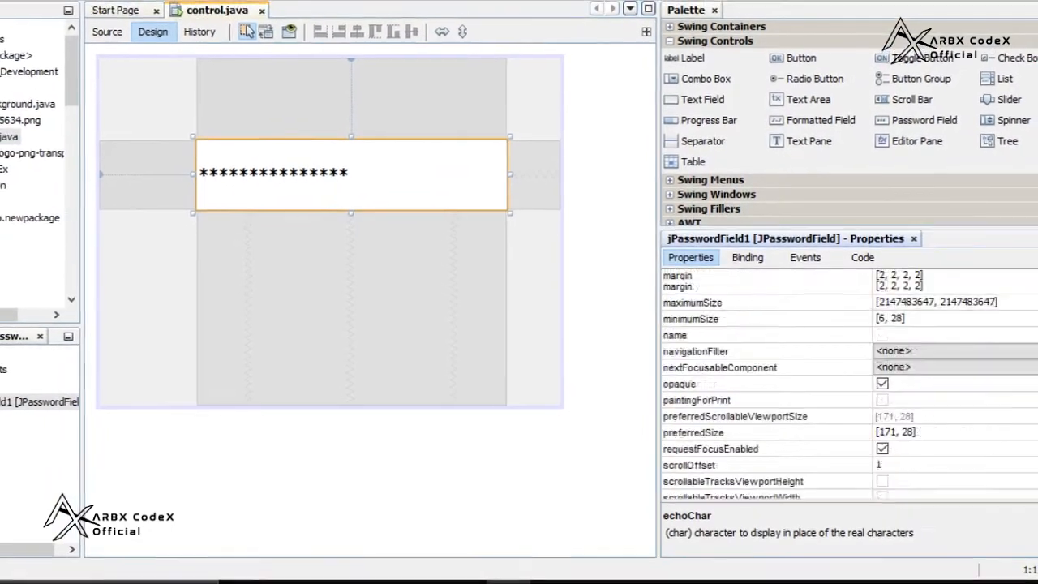